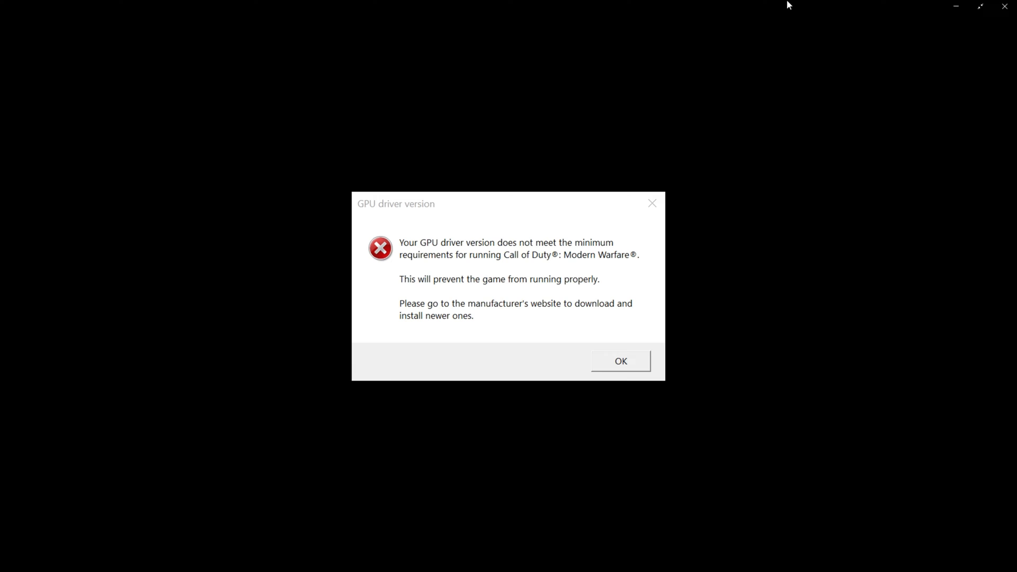
Dismiss Call of Duty's GPU driver version error so the game closes to the desktop
click(618, 362)
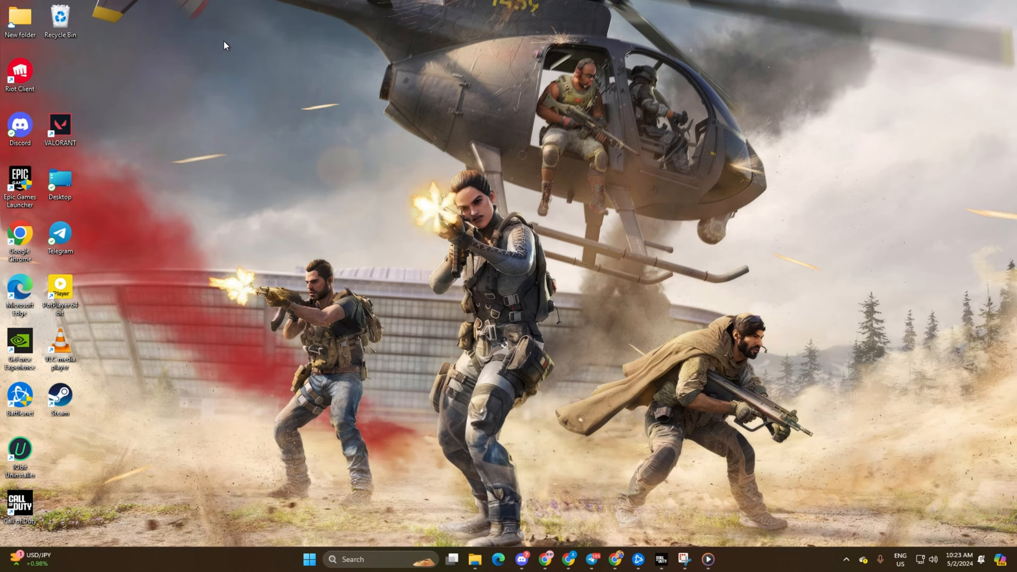
mouse_move(543, 179)
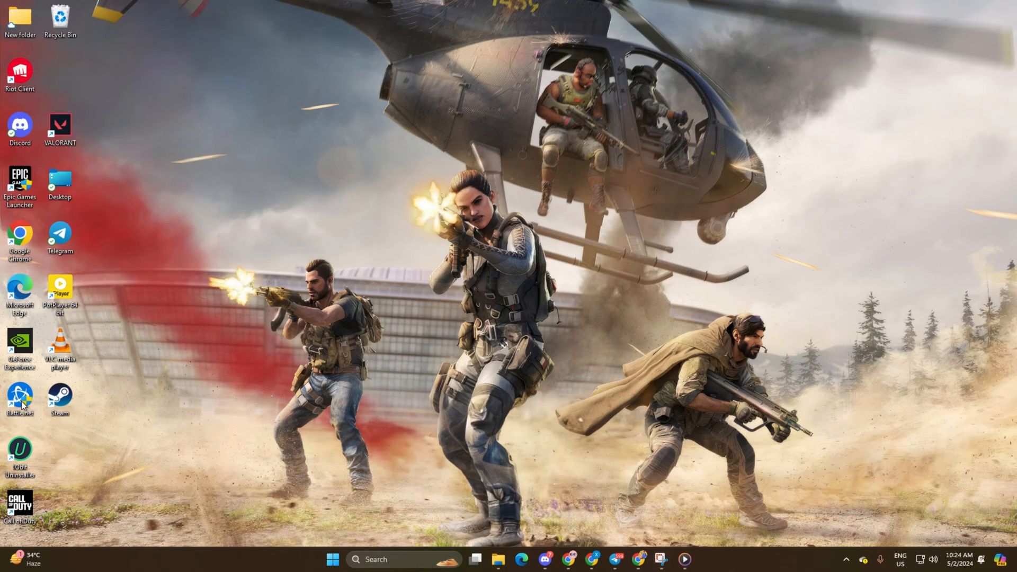
Launch Battle.net and show Call of Duty's install folder in File Explorer
double_click(19, 395)
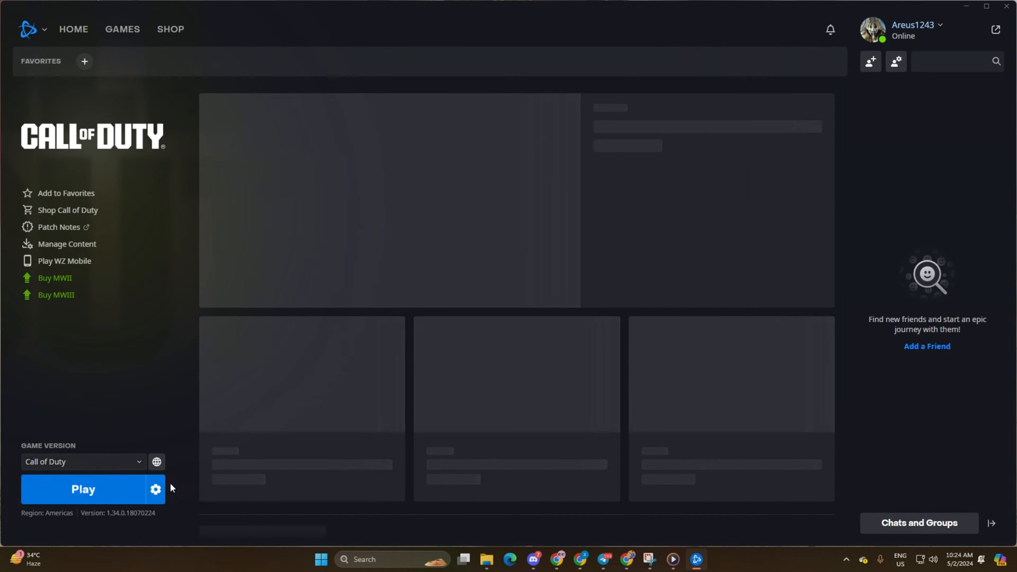
click(155, 489)
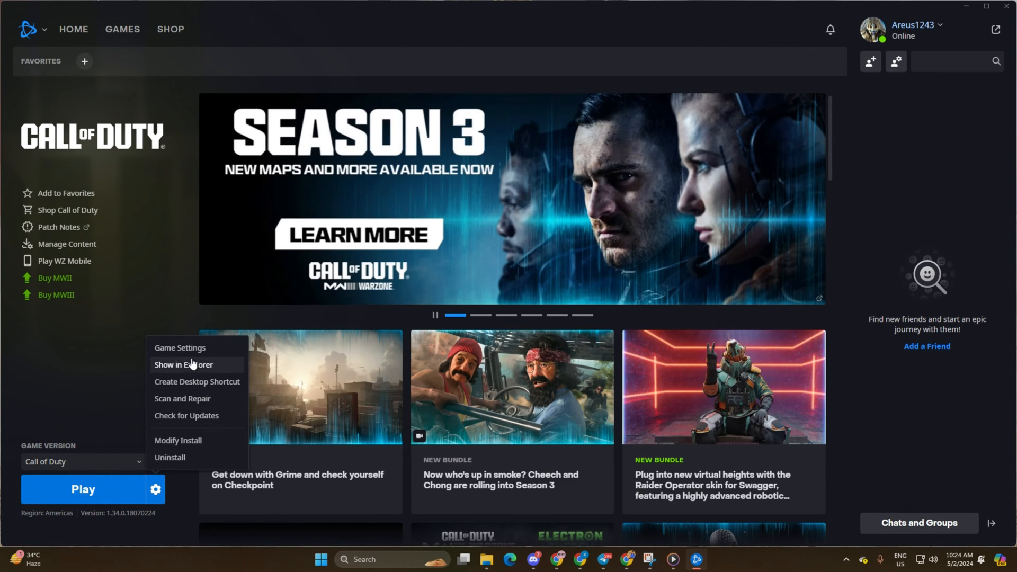
click(184, 365)
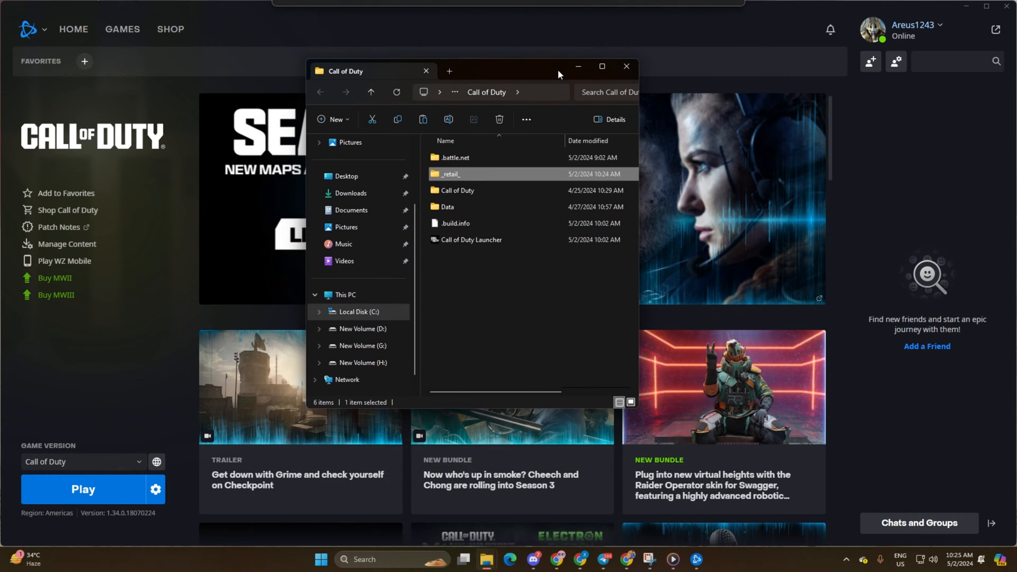
Enter the _retail_ folder and bring up the context menu for the cod executable
double_click(449, 174)
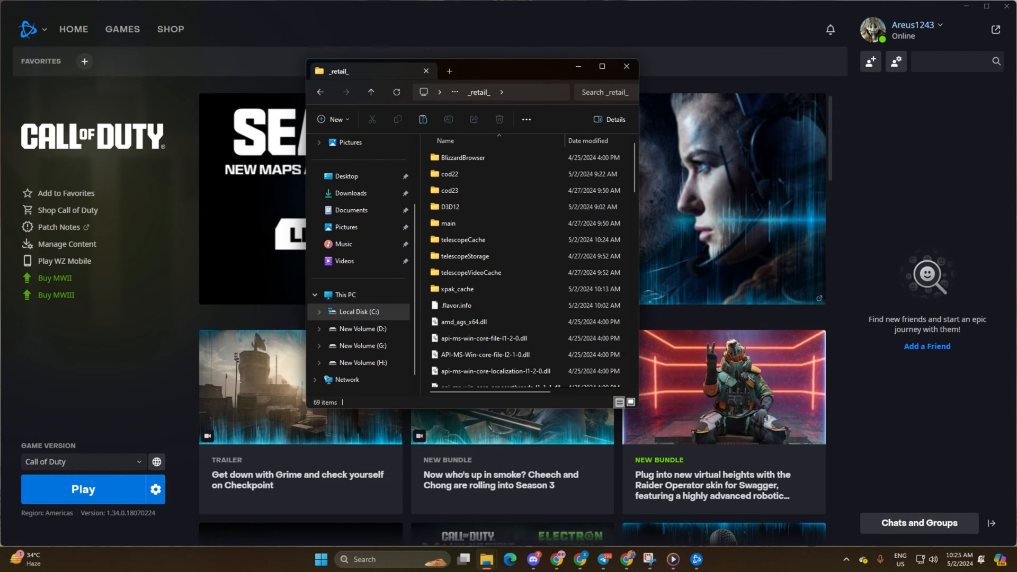
mouse_move(574, 33)
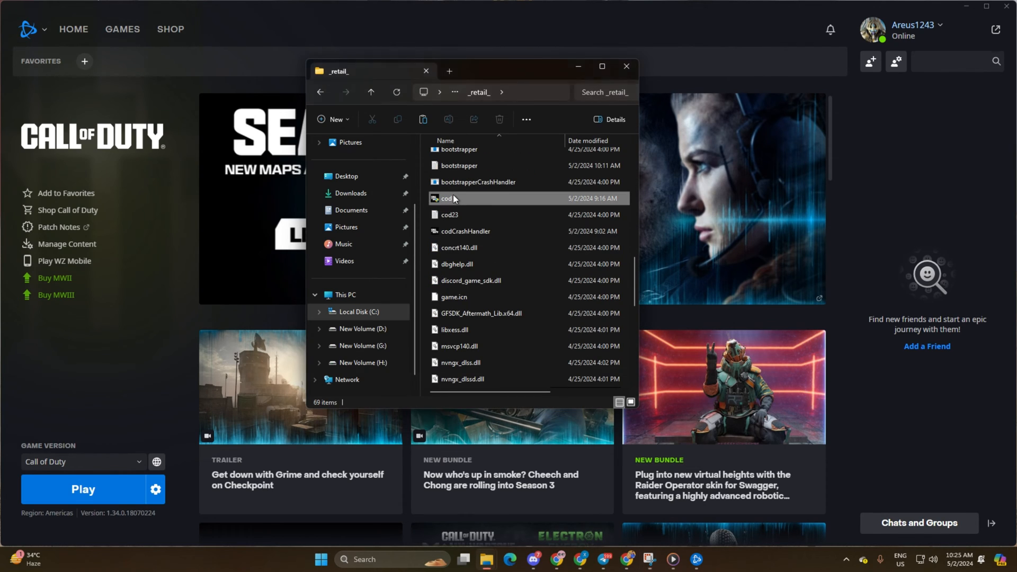
right_click(447, 198)
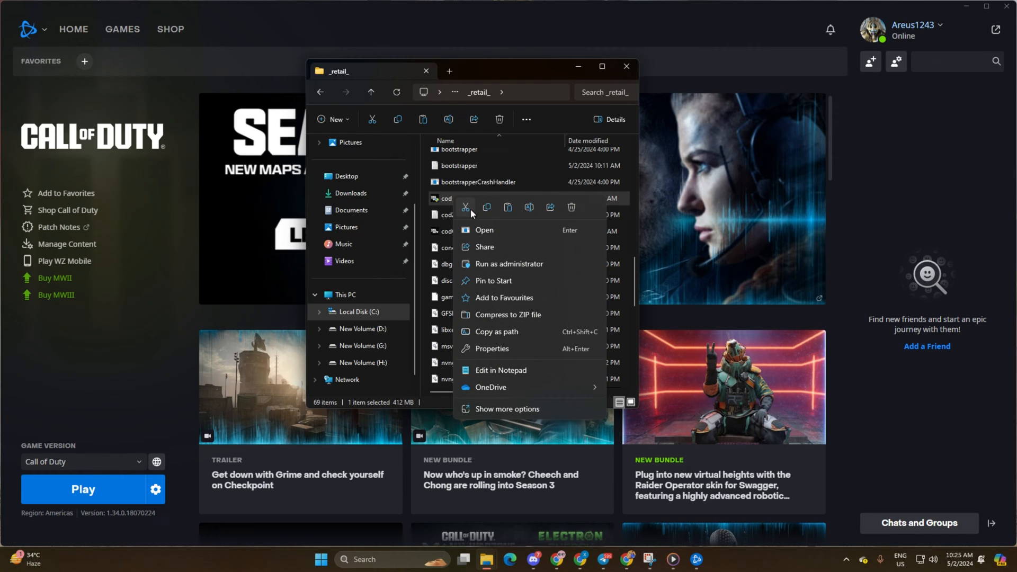
In cod's Compatibility properties, leave full-screen optimisations and run-as-administrator unchecked and apply
click(491, 349)
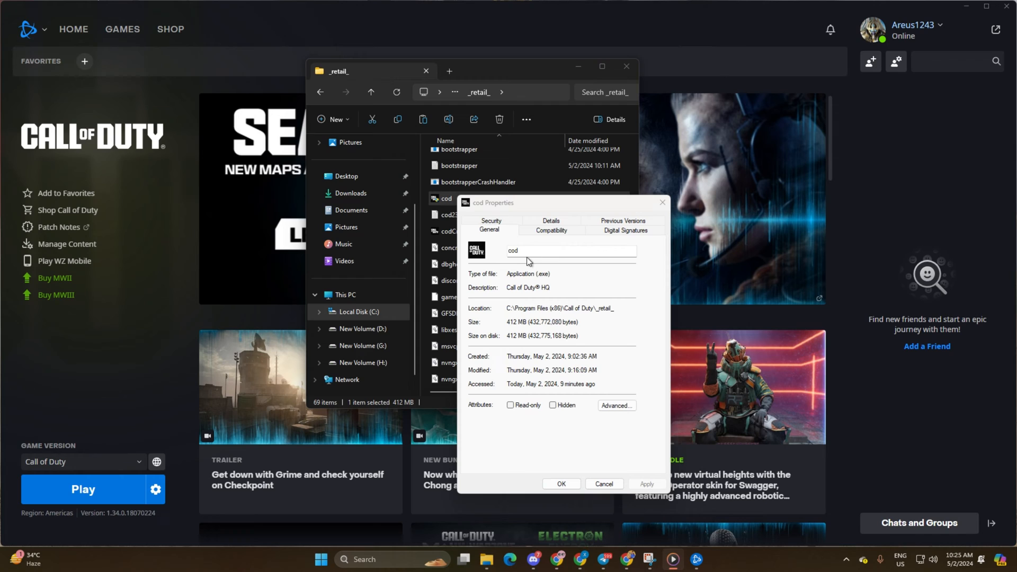
drag(531, 203, 483, 86)
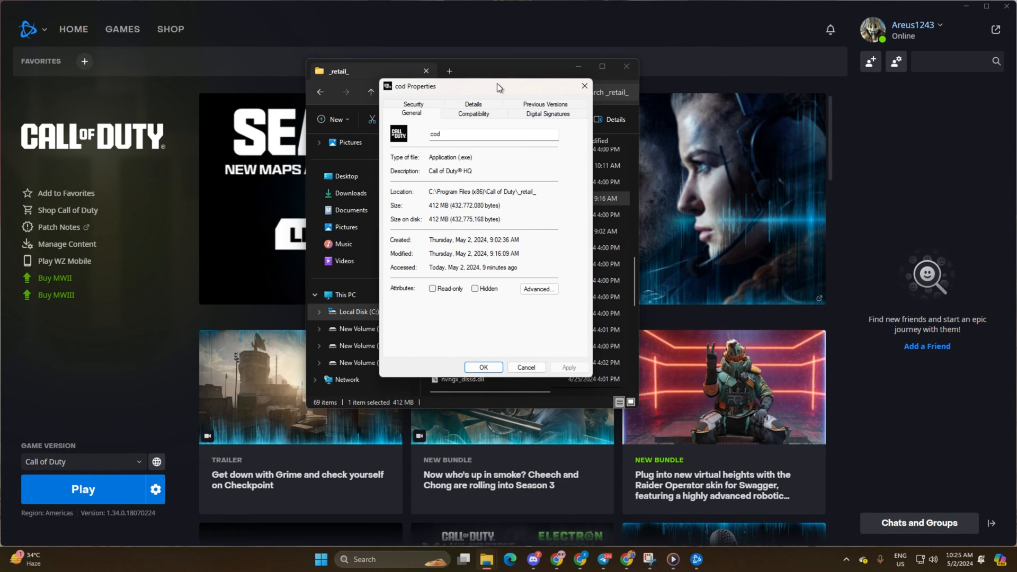
click(473, 114)
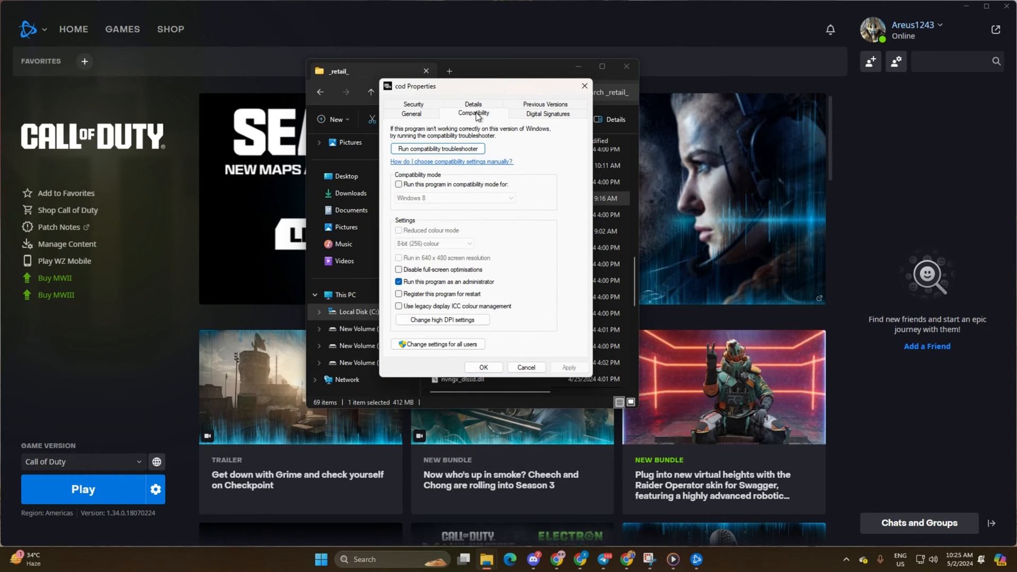
click(400, 269)
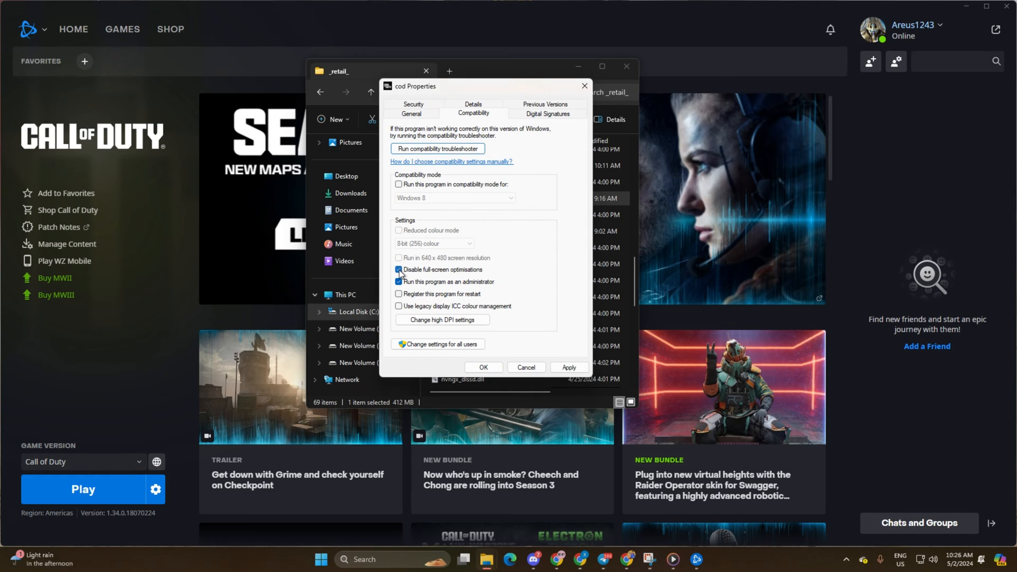
click(400, 269)
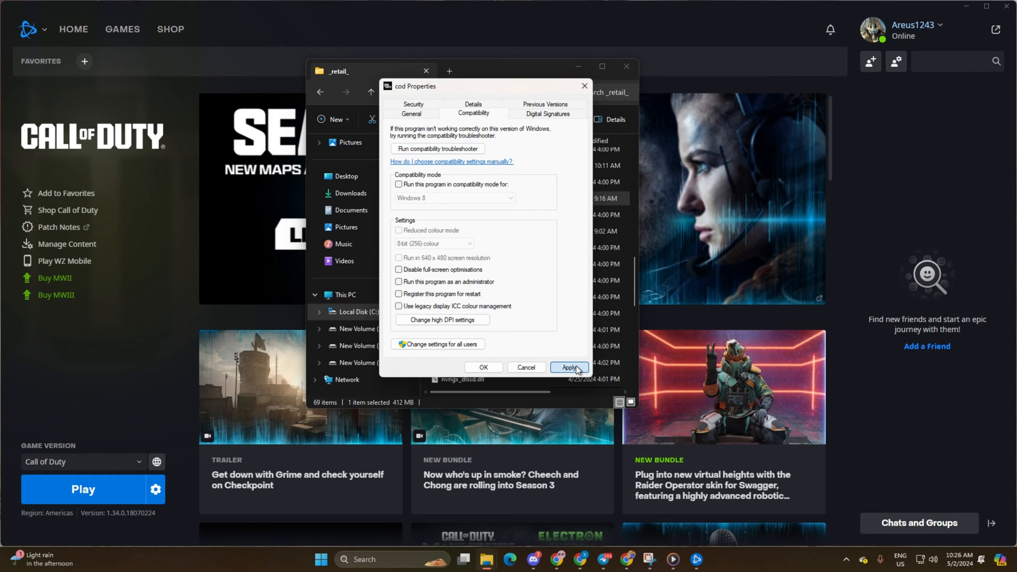
click(483, 368)
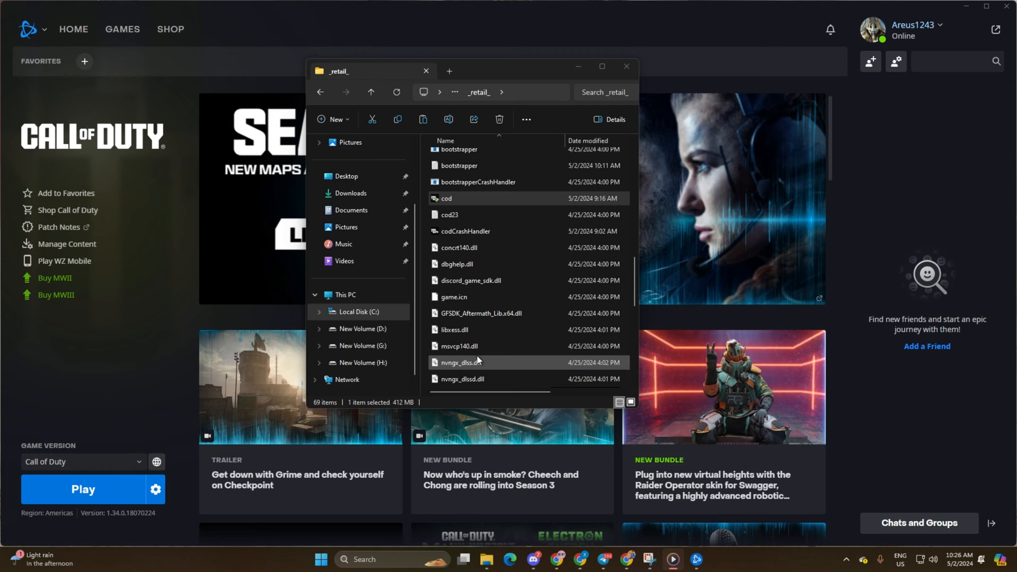
mouse_move(477, 346)
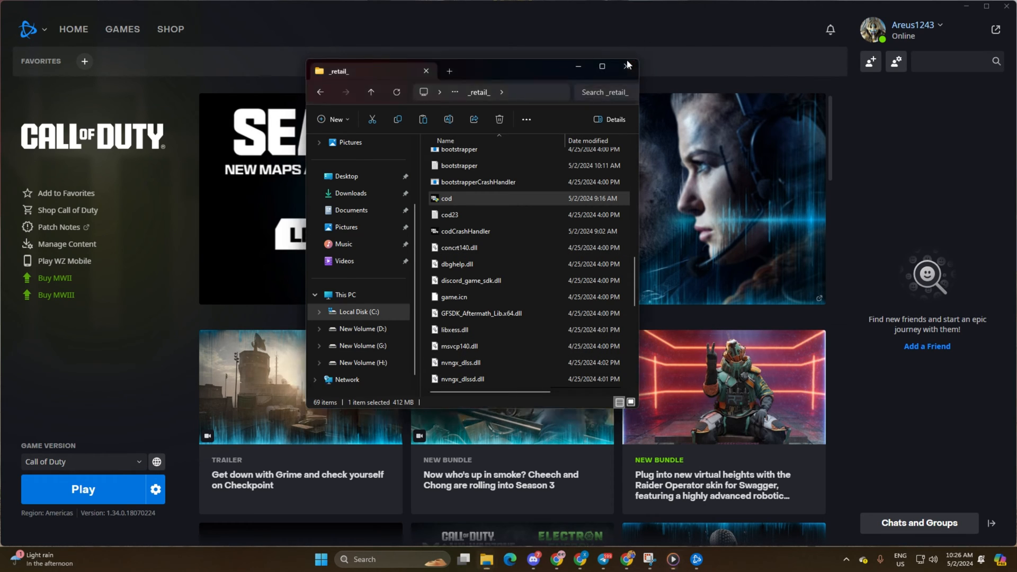
Close the folder window and disable the -DD11 additional command line argument in Call of Duty's game settings
click(626, 65)
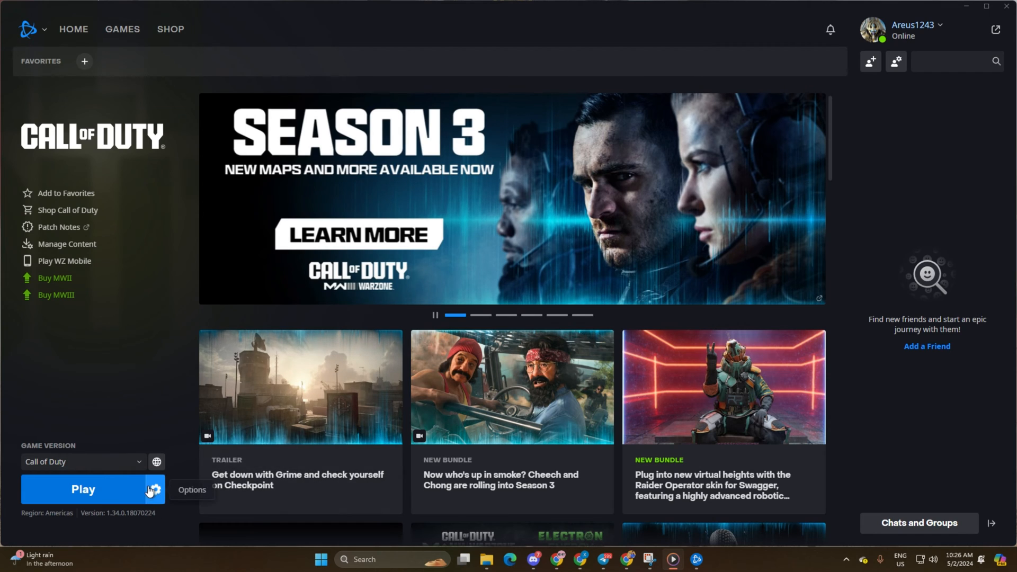
click(154, 490)
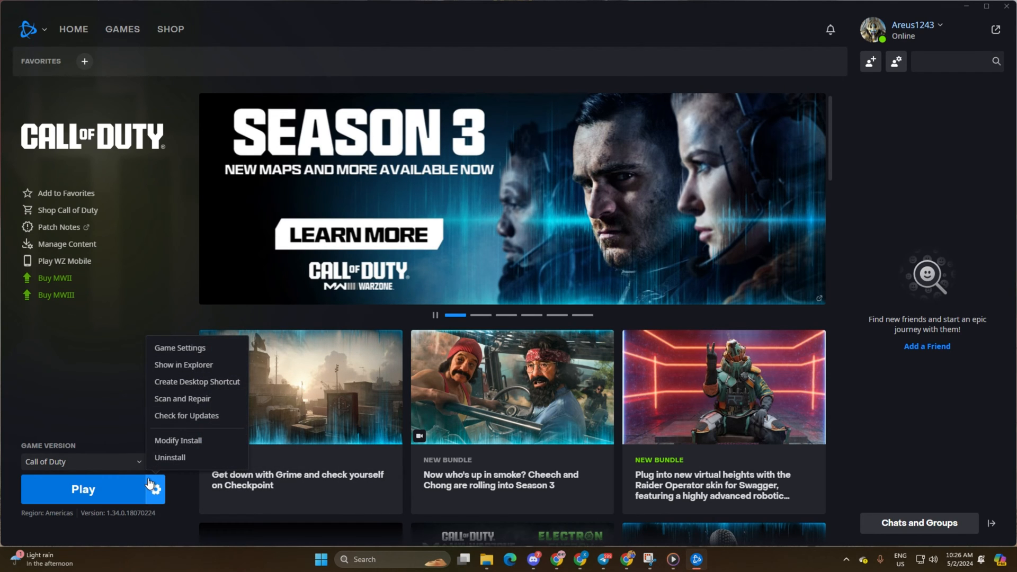
click(180, 347)
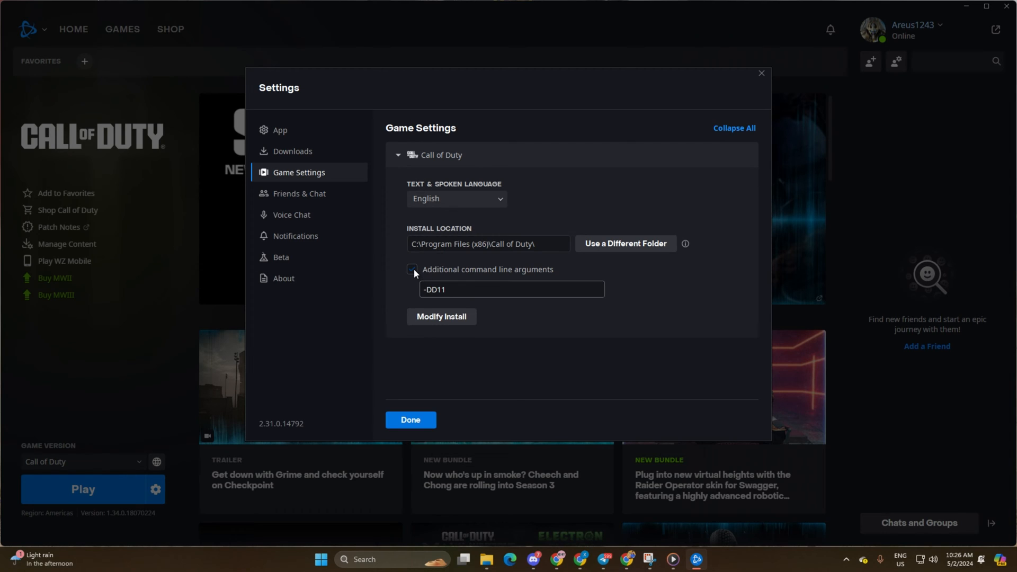
click(411, 269)
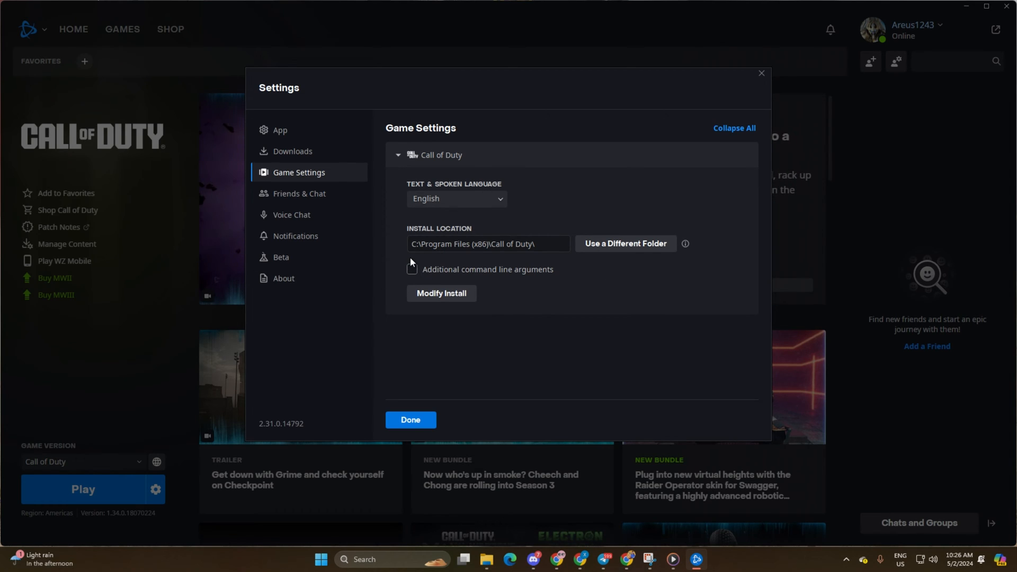
mouse_move(367, 437)
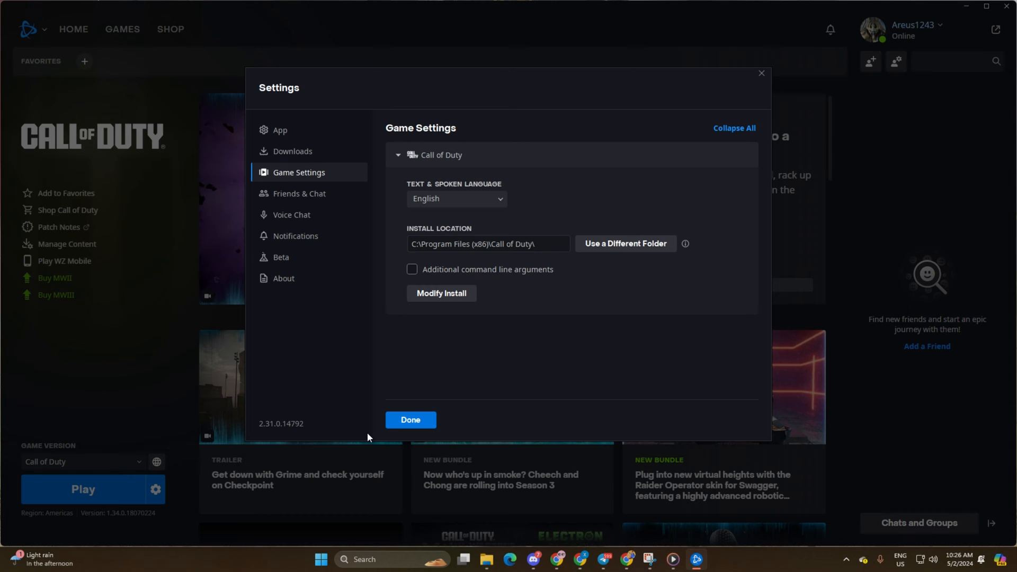
click(410, 419)
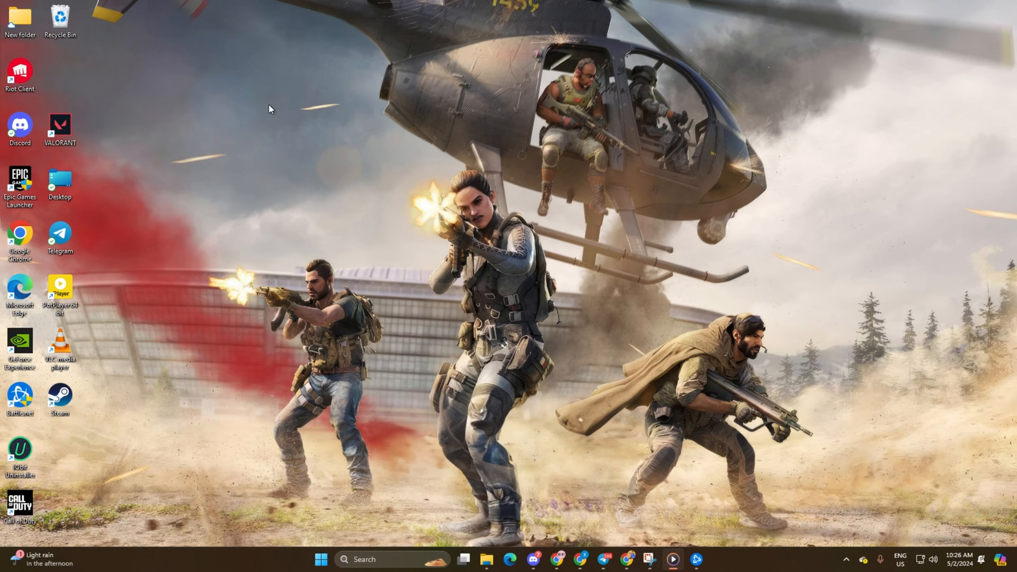
mouse_move(329, 43)
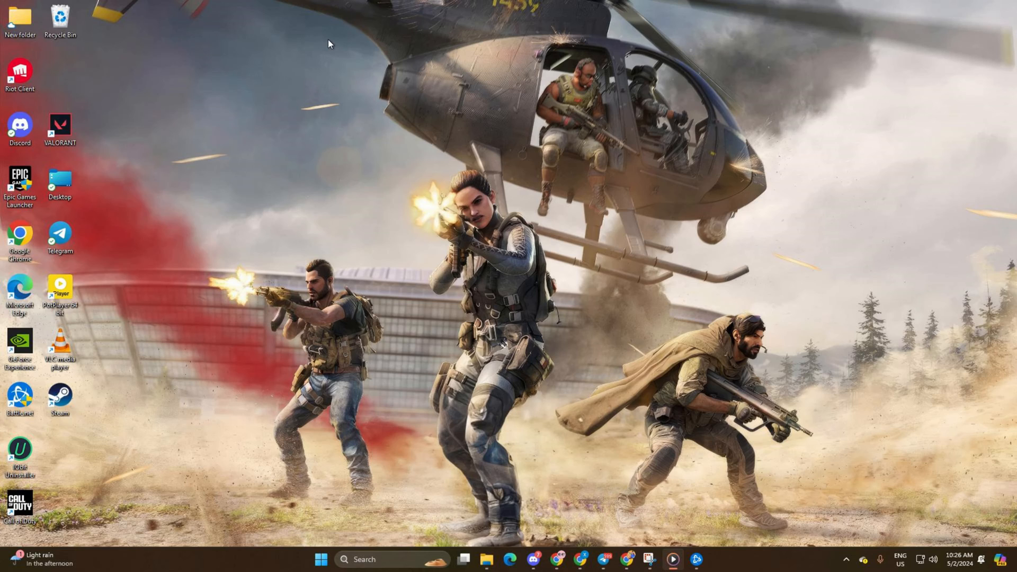
mouse_move(452, 49)
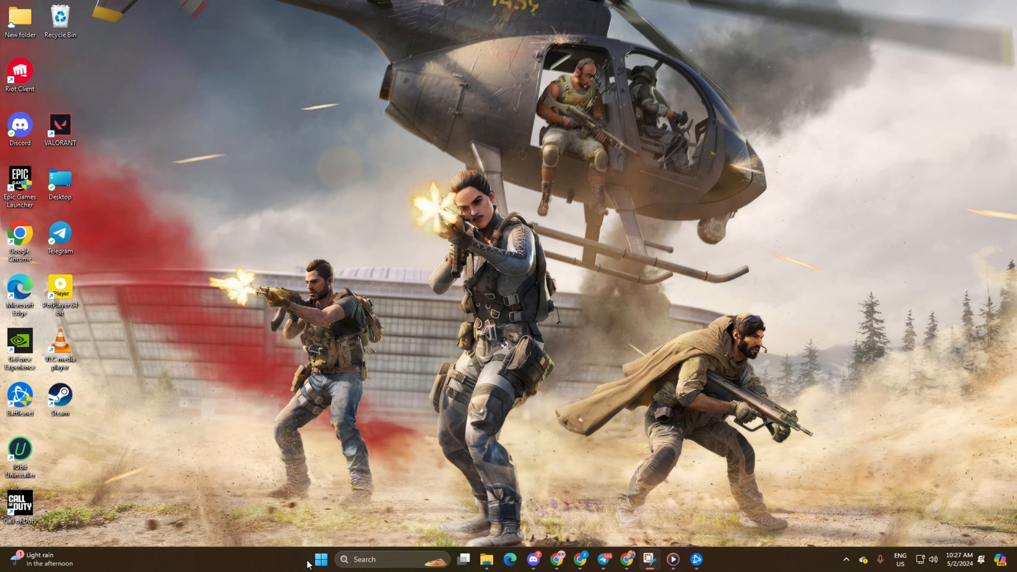
Reach Windows Settings from the Start menu
click(320, 560)
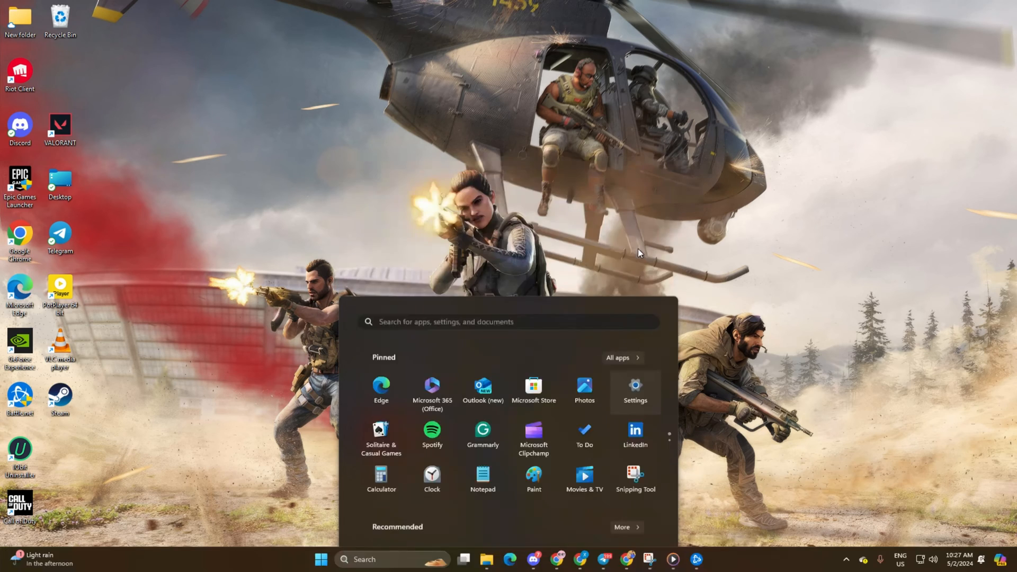
click(635, 388)
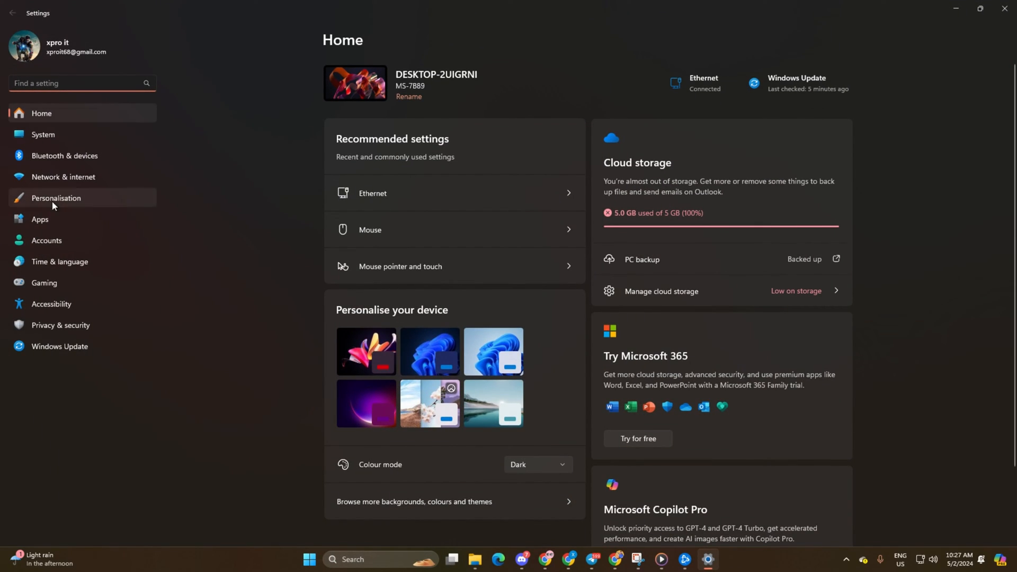
mouse_move(68, 350)
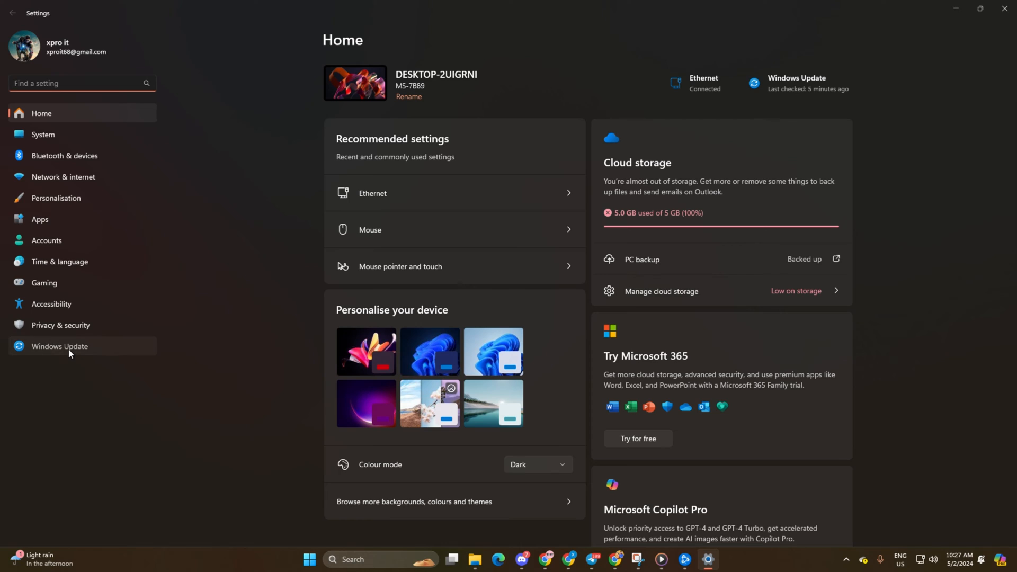
Have Windows Update check for new updates
click(59, 345)
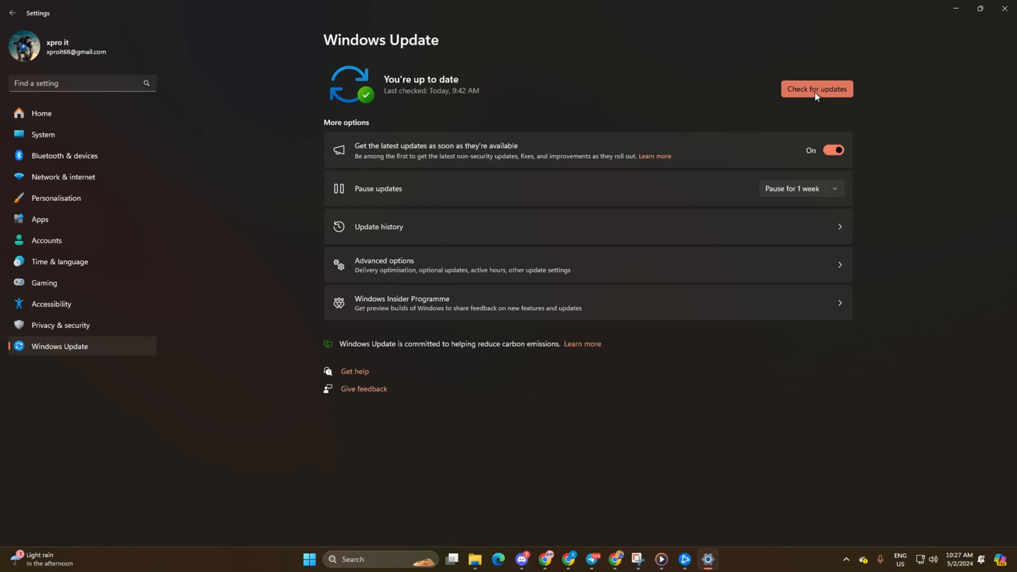
click(815, 89)
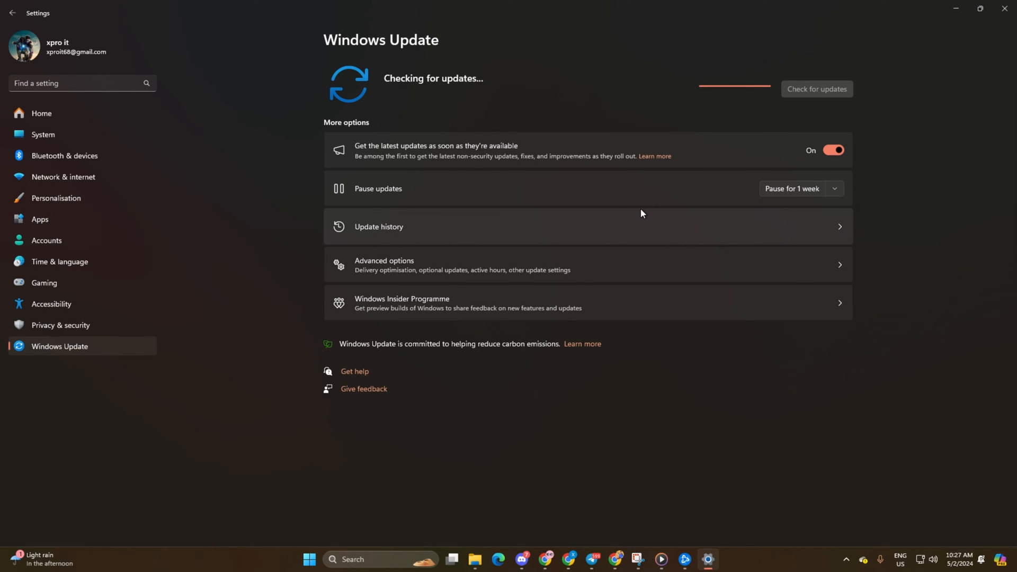
mouse_move(638, 209)
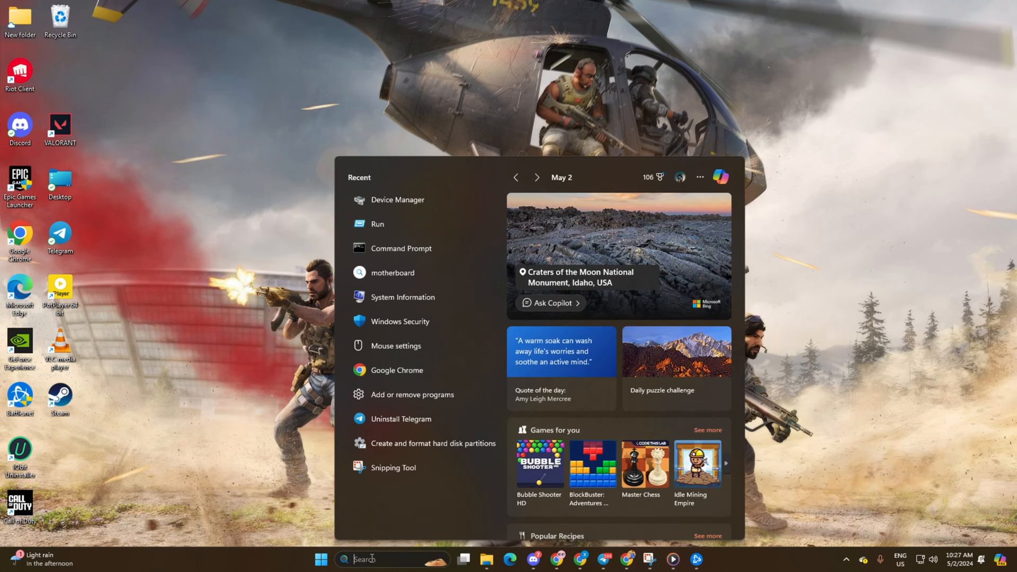
Launch Device Manager from search and expand the Display adaptors category
text(Device Manager)
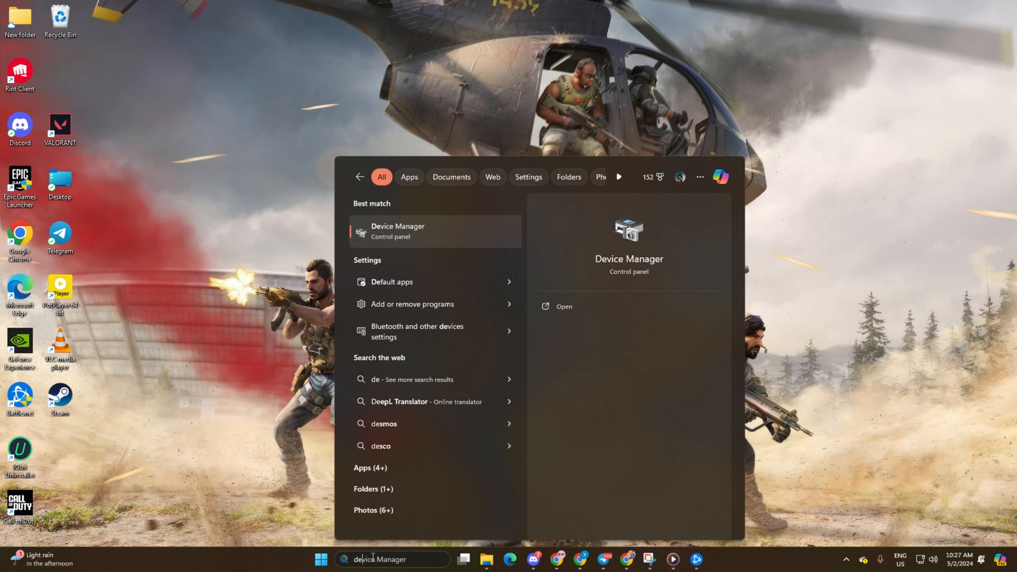
click(397, 230)
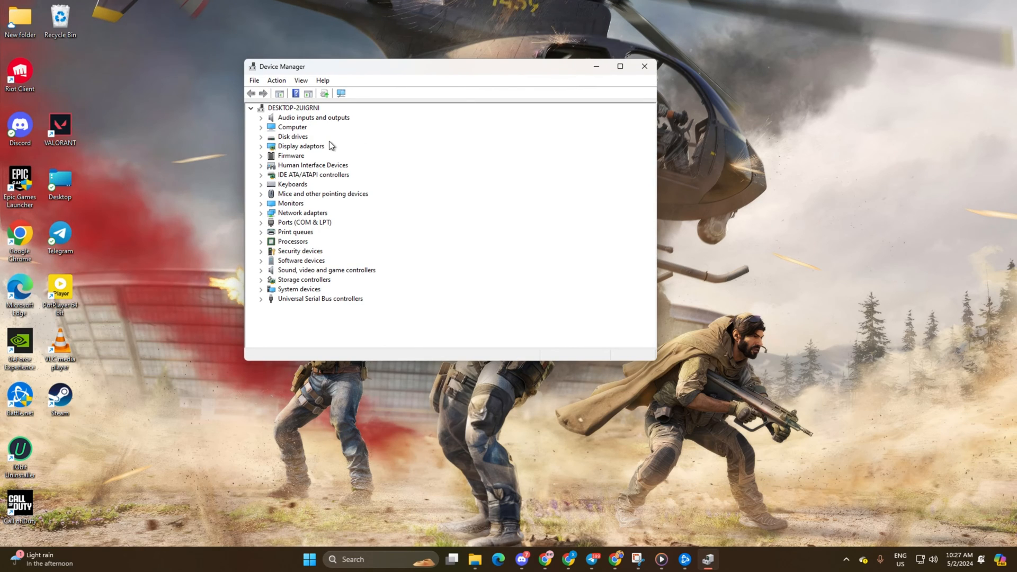
click(300, 146)
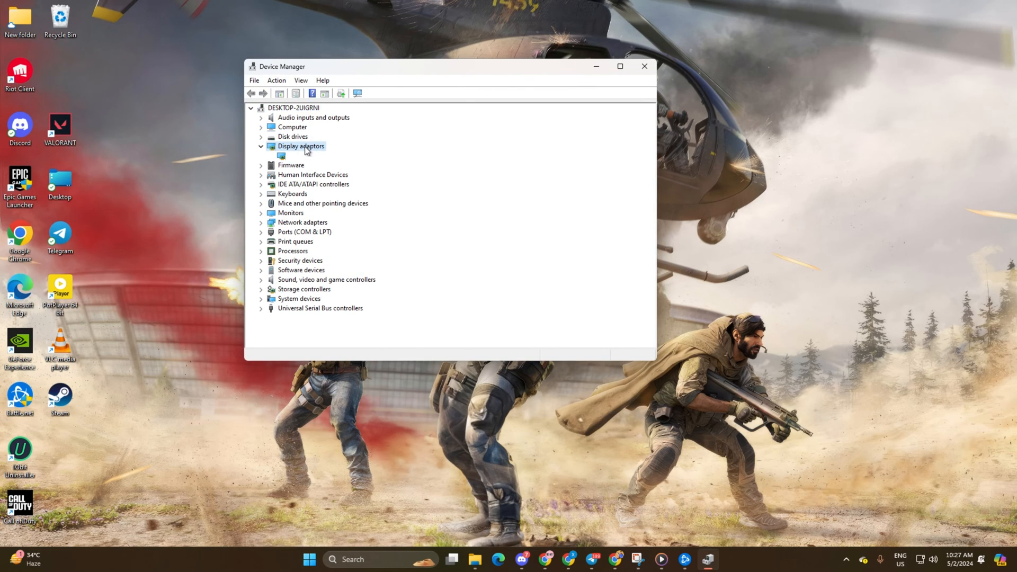
Update the NVIDIA GeForce GTX 1650 driver automatically; best drivers reported already installed
right_click(307, 156)
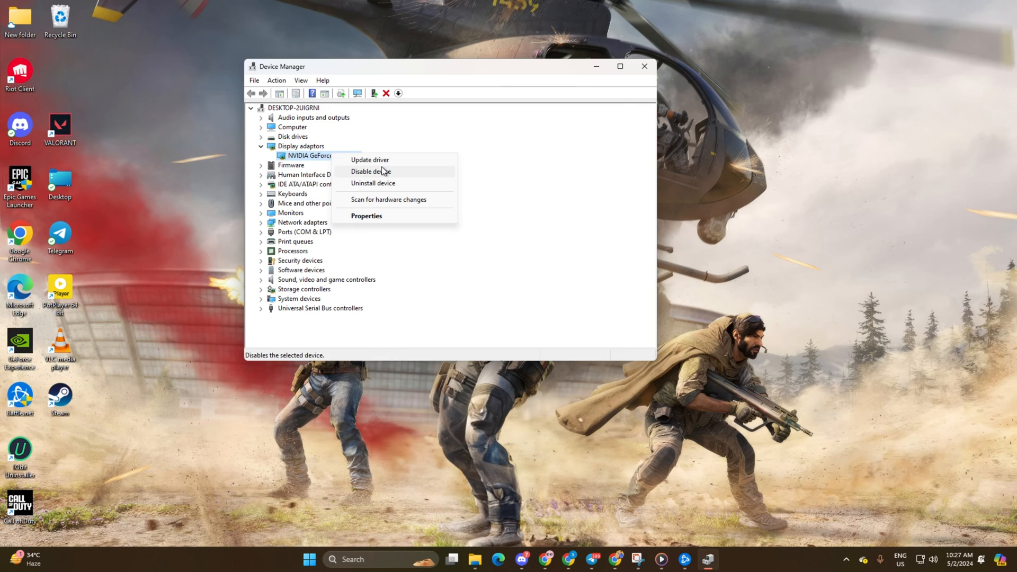
click(369, 160)
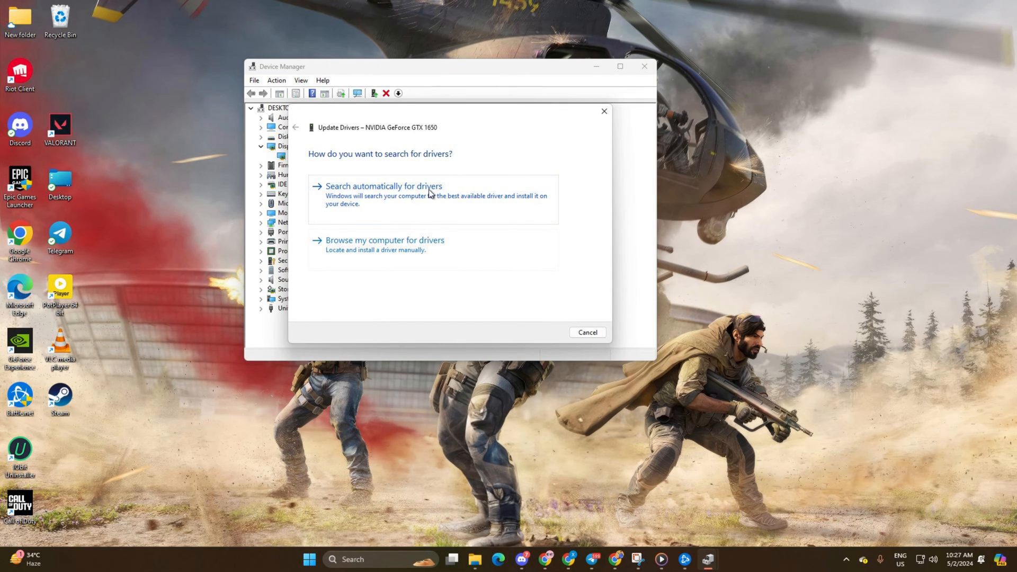
click(383, 186)
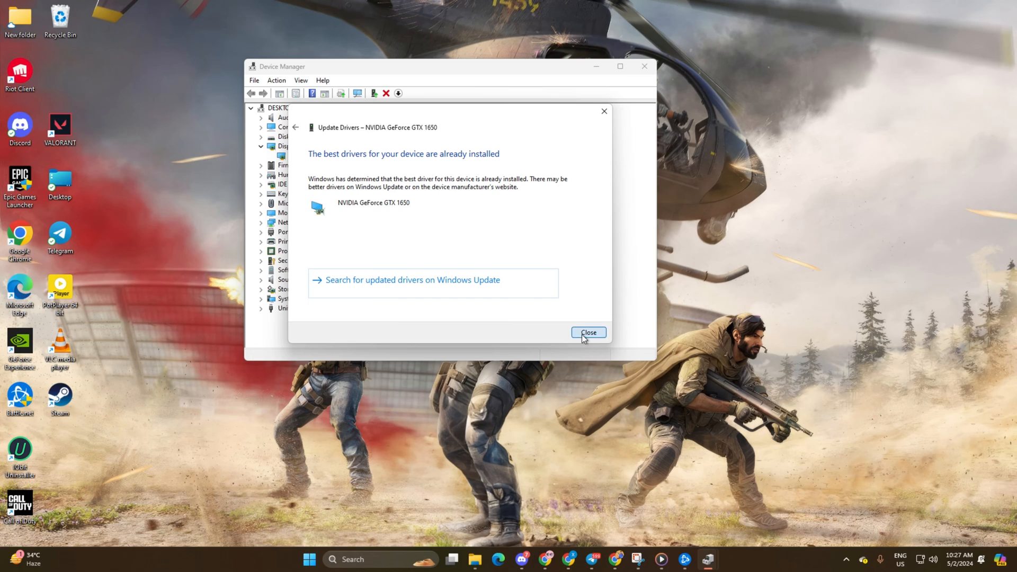
click(588, 331)
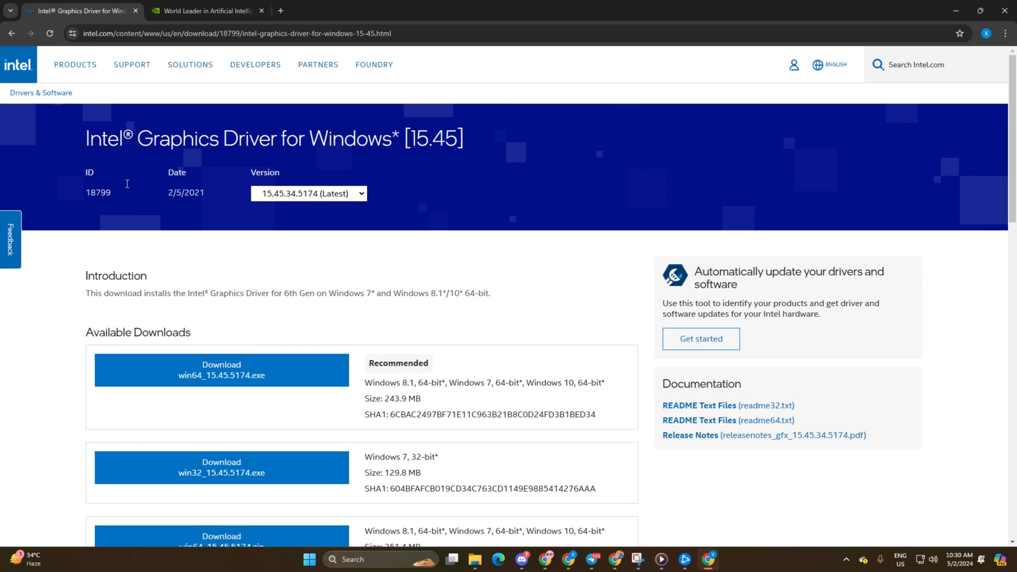
Visit NVIDIA's Driver Downloads page in Chrome, then bring up the Start power options
click(205, 10)
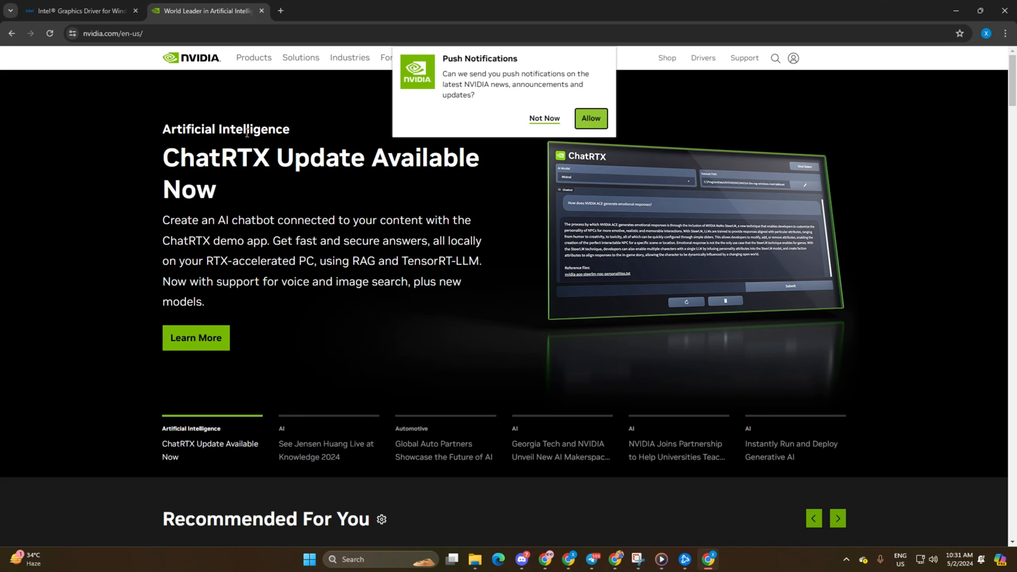
click(703, 57)
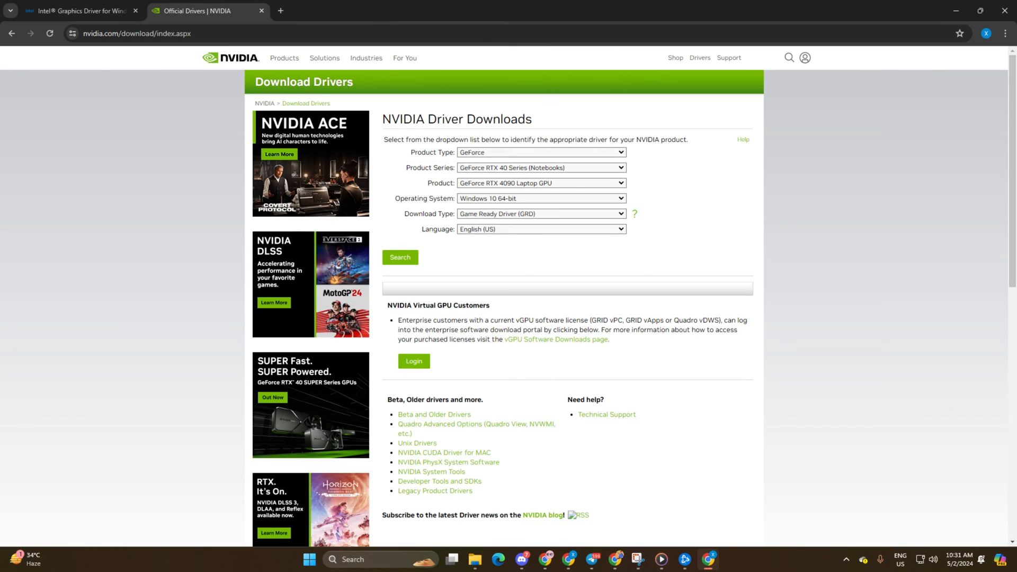
click(319, 559)
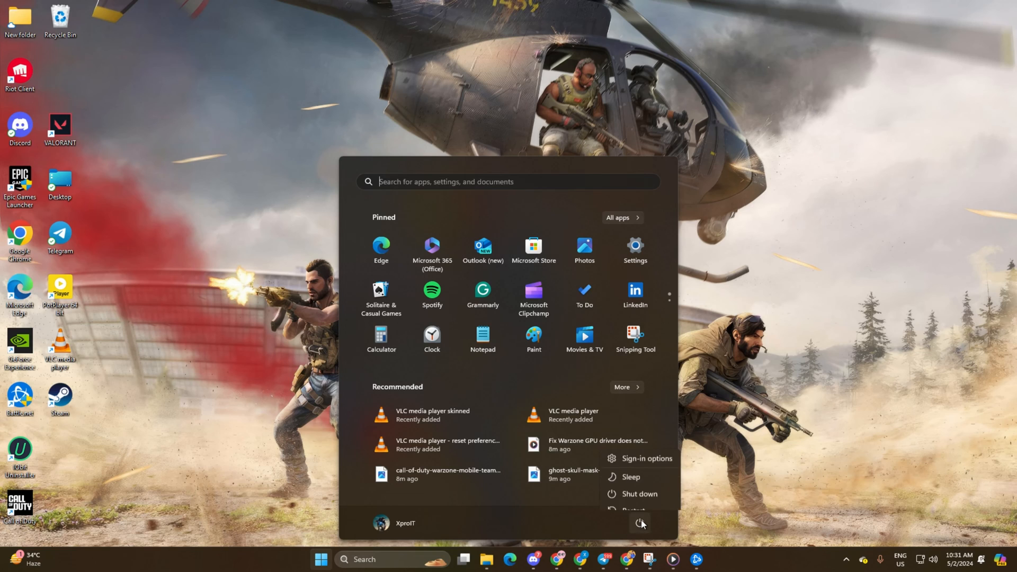
Restart the computer from the Start menu
click(320, 559)
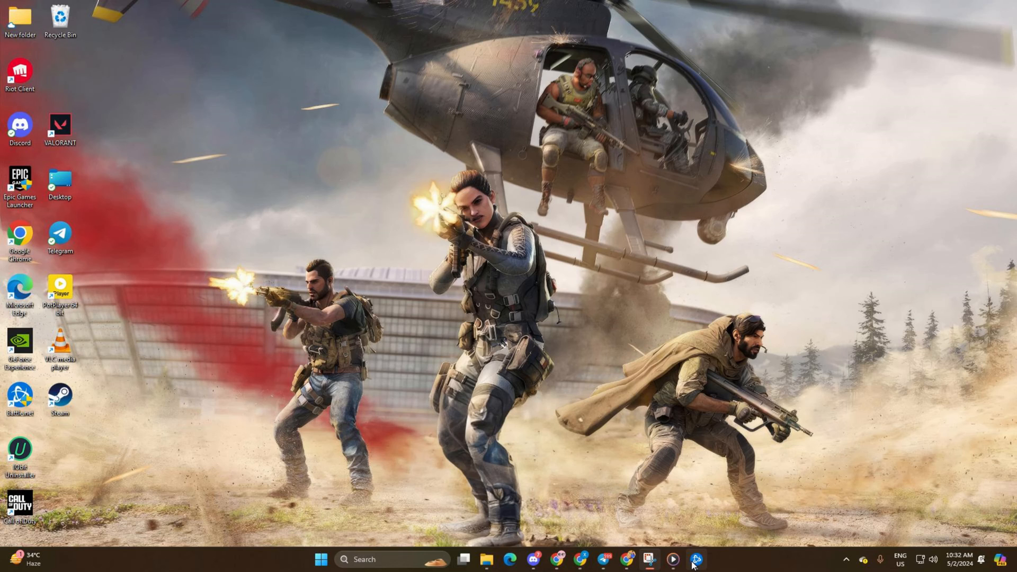
Launch Battle.net and reach the Game Settings for Call of Duty
click(695, 559)
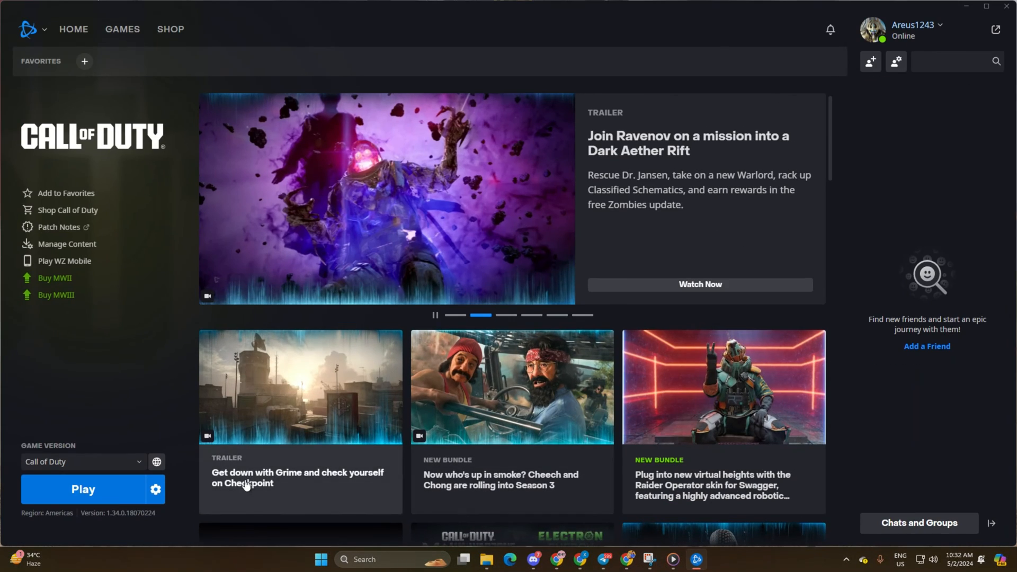
click(155, 489)
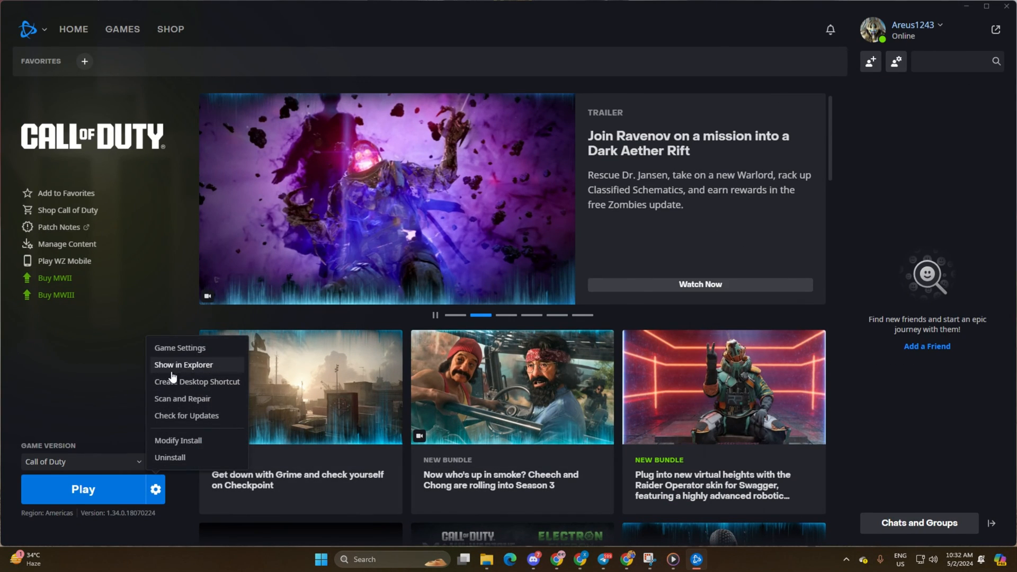
click(180, 348)
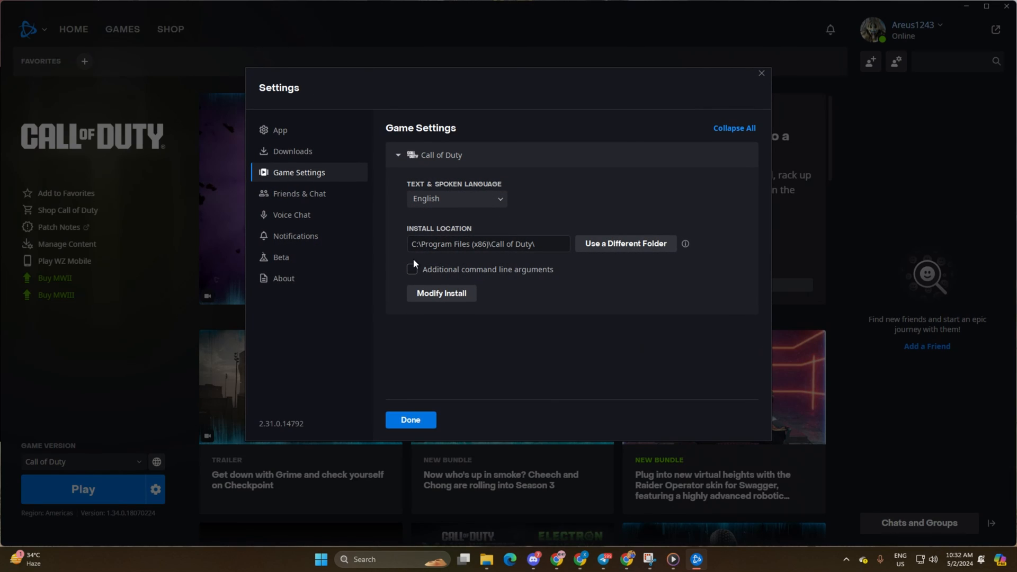
Enable additional command line arguments, enter -DD11 and save with Done
click(412, 269)
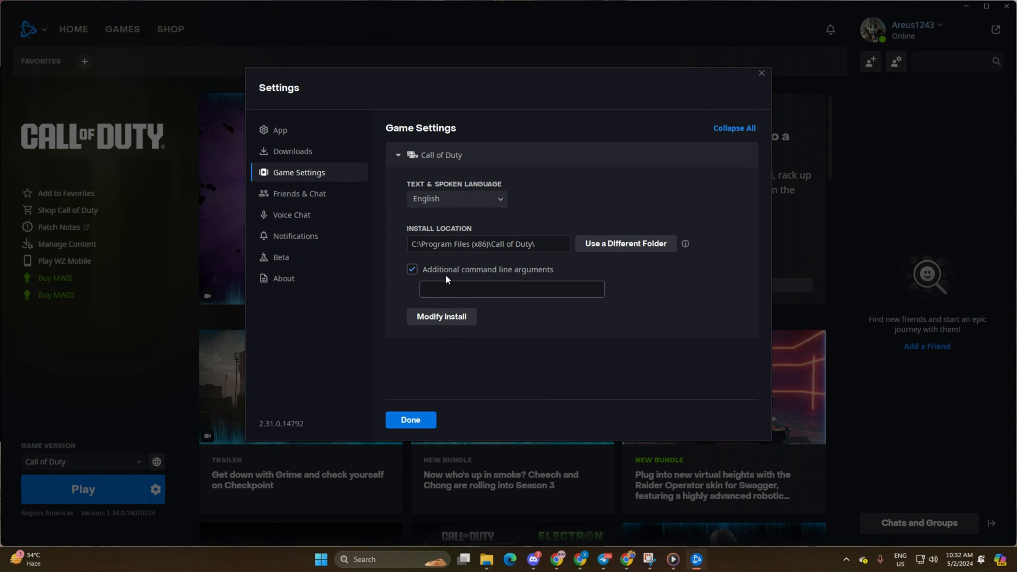
click(510, 288)
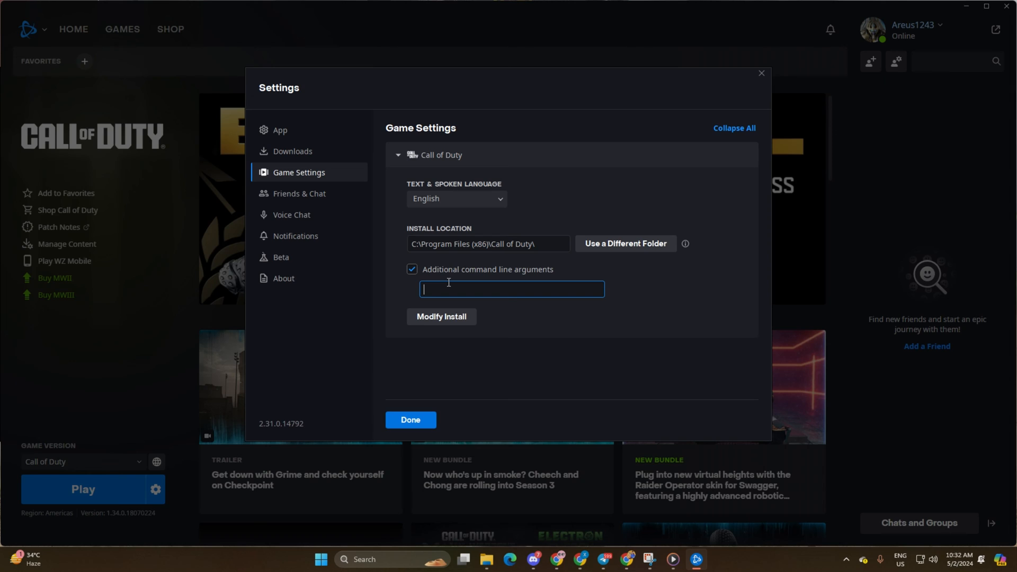
text(|)
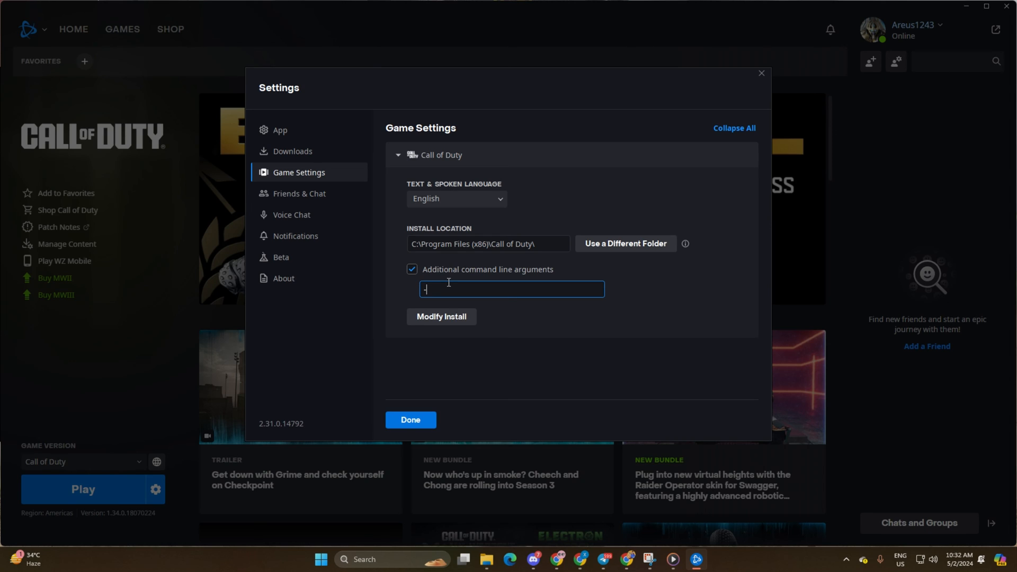
text(-DD11)
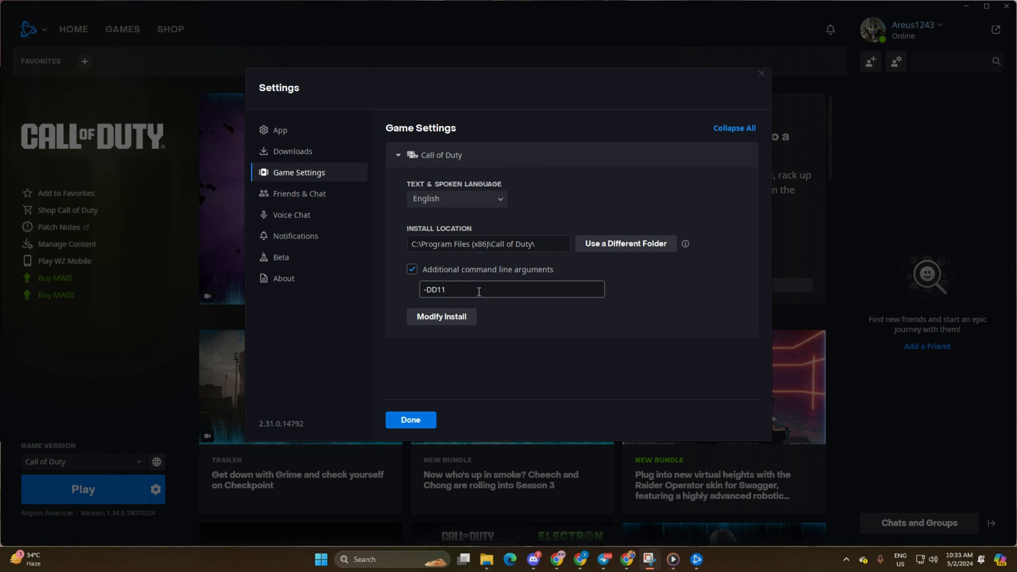
click(410, 419)
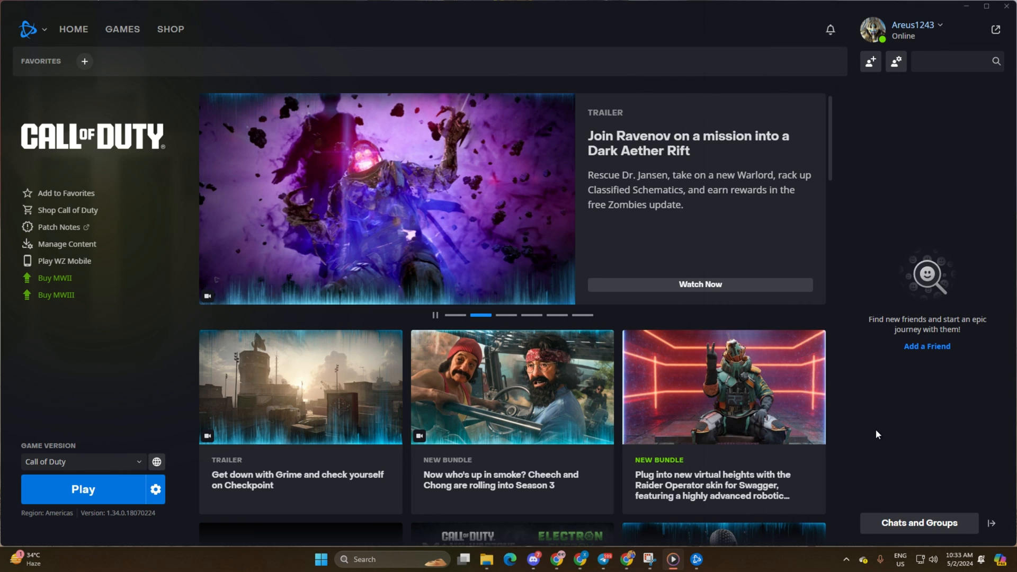
mouse_move(866, 449)
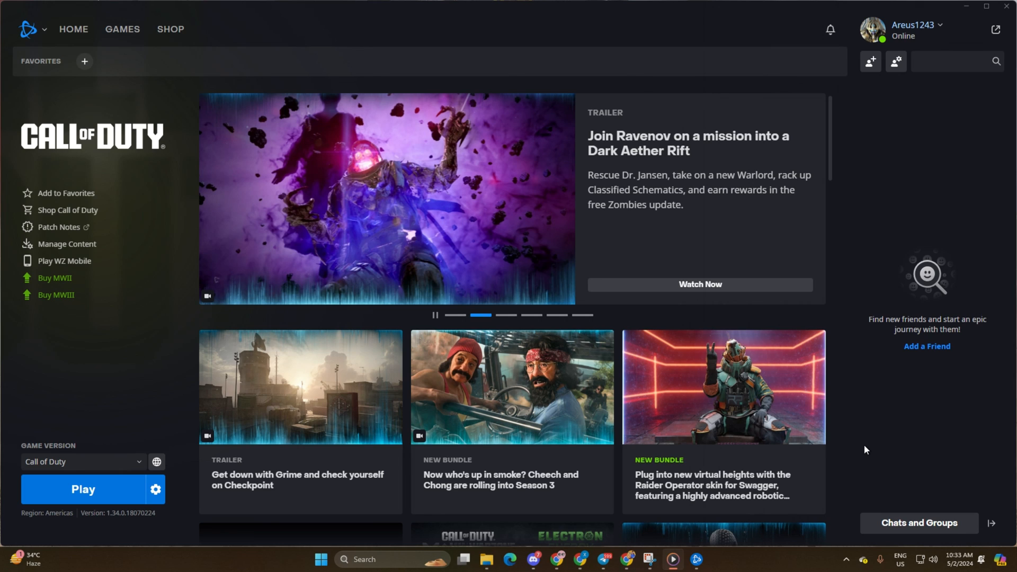